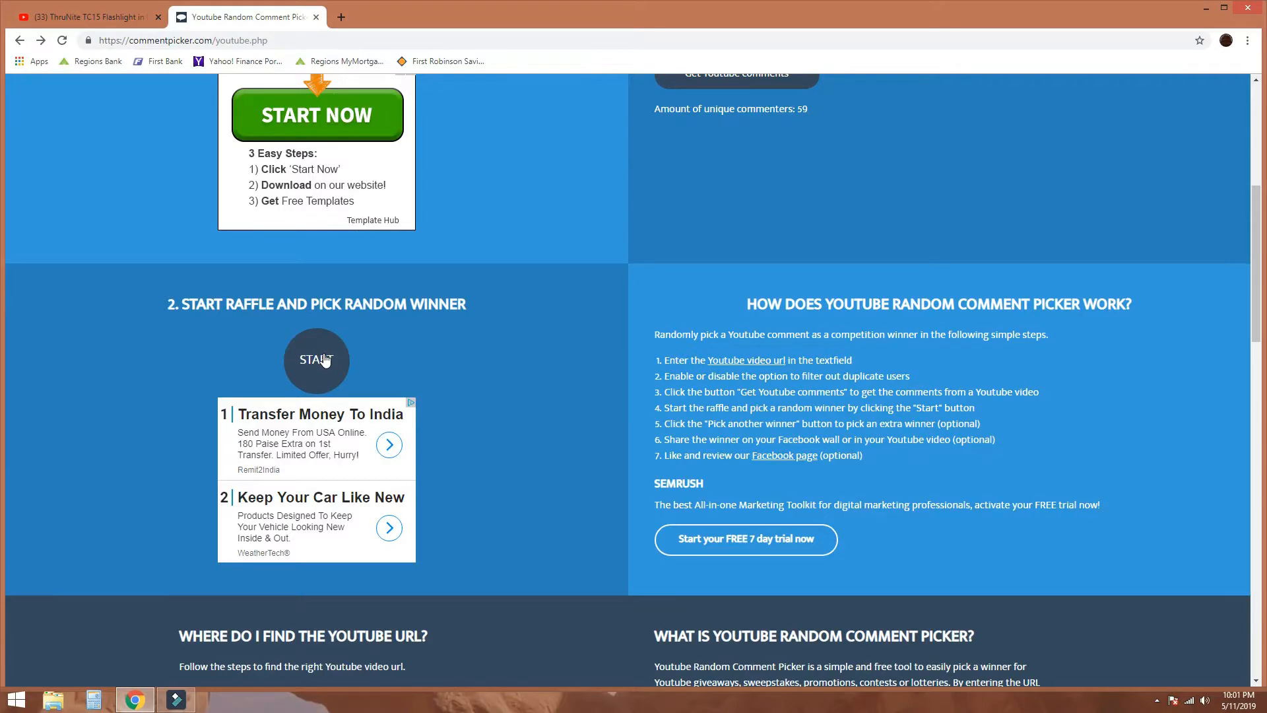
Step: Start the raffle to draw a random winner from the 59 unique YouTube commenters
{"action": "left_click", "coordinate": [317, 360]}
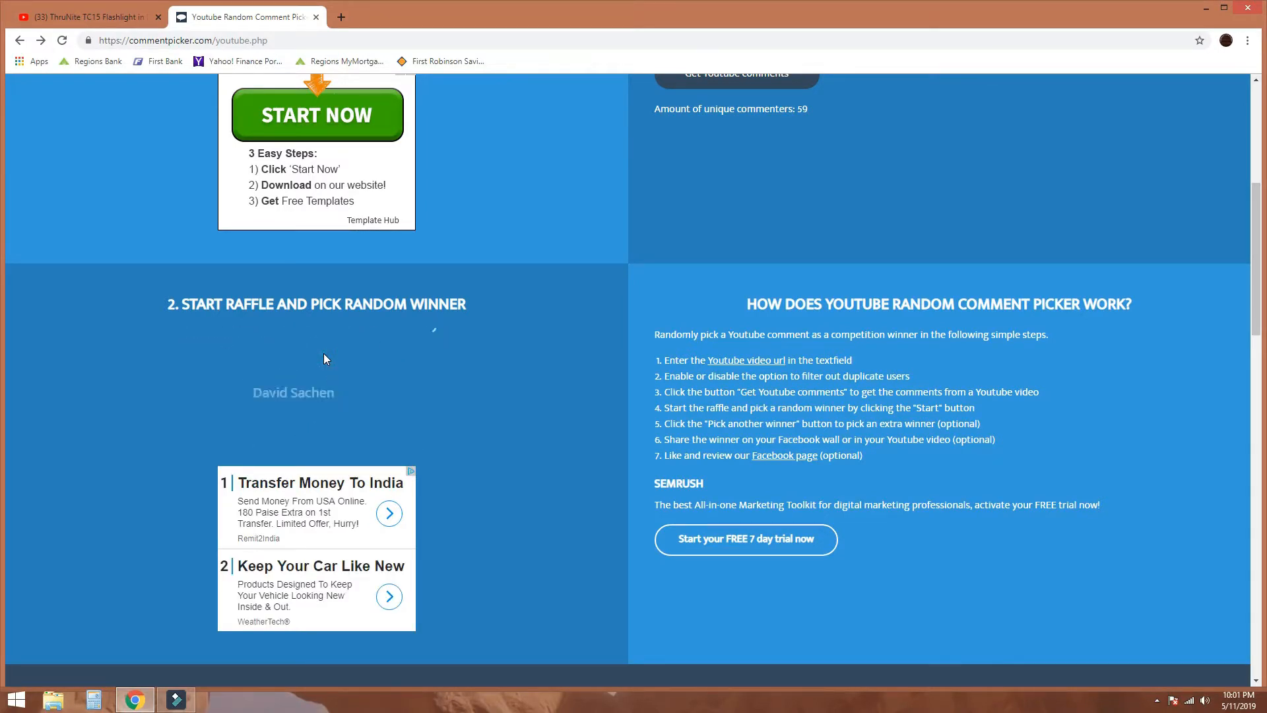